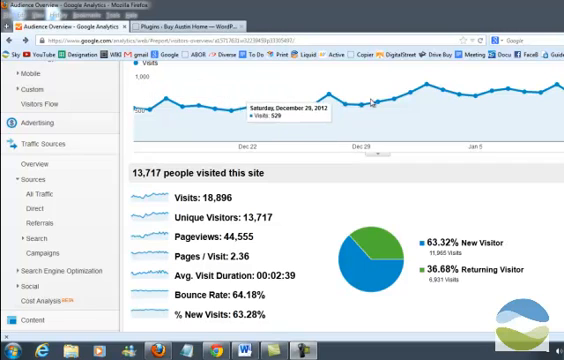
{"action": "mouse_move", "coordinate": [308, 122]}
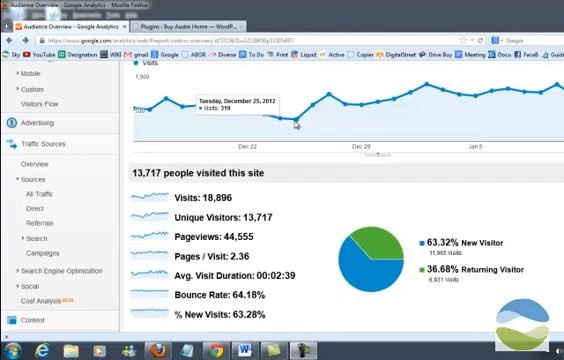
{"action": "mouse_move", "coordinate": [400, 104]}
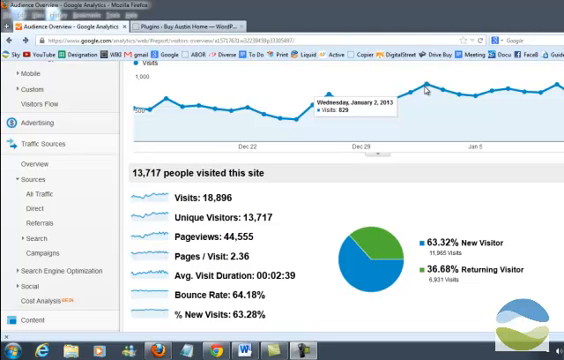
{"action": "mouse_move", "coordinate": [424, 86]}
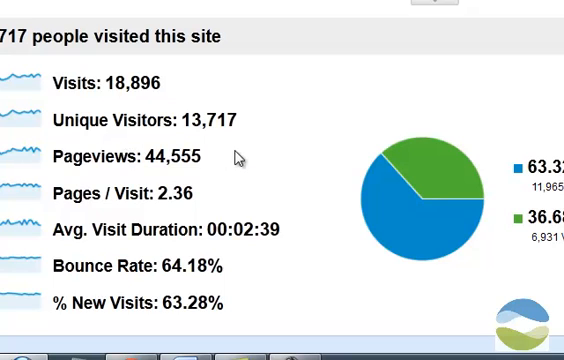
{"action": "mouse_move", "coordinate": [224, 168]}
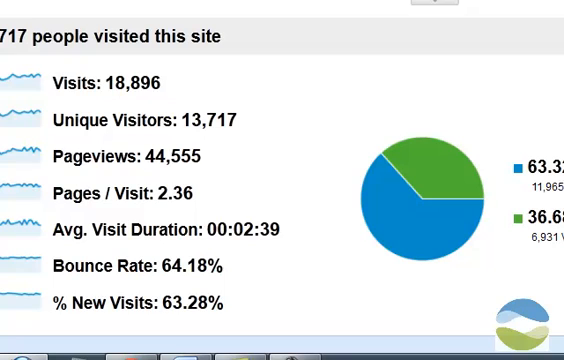
{"action": "mouse_move", "coordinate": [212, 144]}
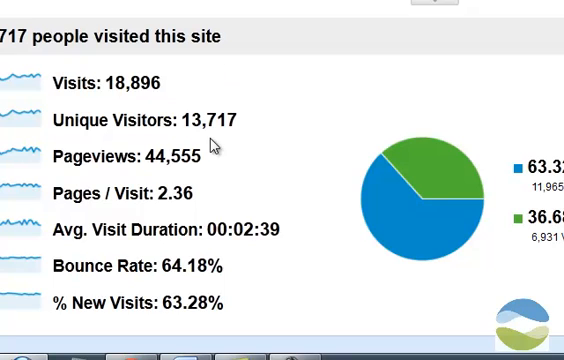
{"action": "mouse_move", "coordinate": [220, 160]}
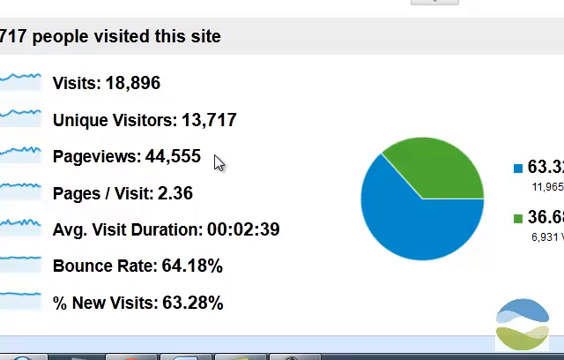
{"action": "mouse_move", "coordinate": [200, 198]}
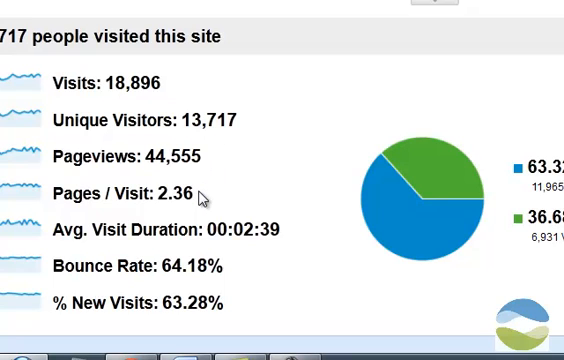
{"action": "mouse_move", "coordinate": [78, 210]}
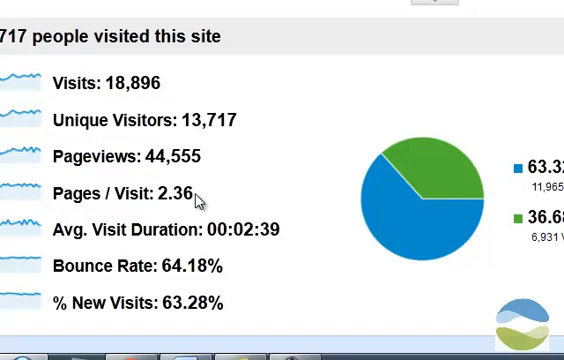
{"action": "mouse_move", "coordinate": [234, 208]}
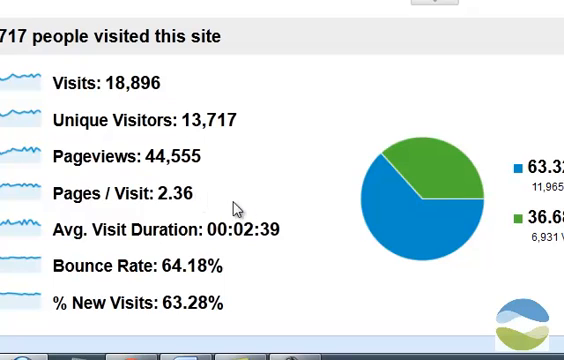
{"action": "mouse_move", "coordinate": [292, 238]}
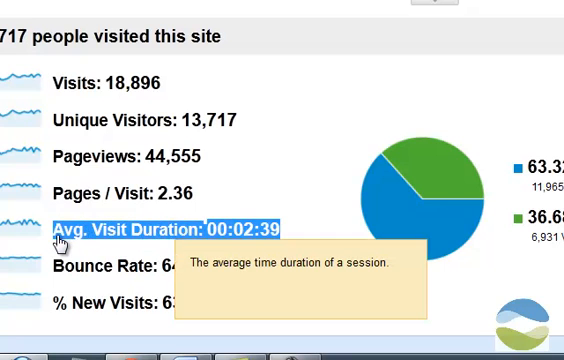
{"action": "mouse_move", "coordinate": [288, 236]}
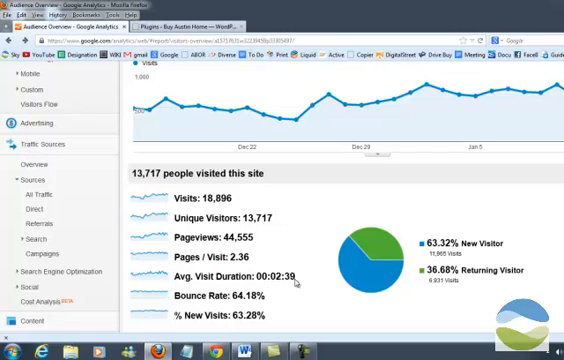
{"action": "mouse_move", "coordinate": [264, 304]}
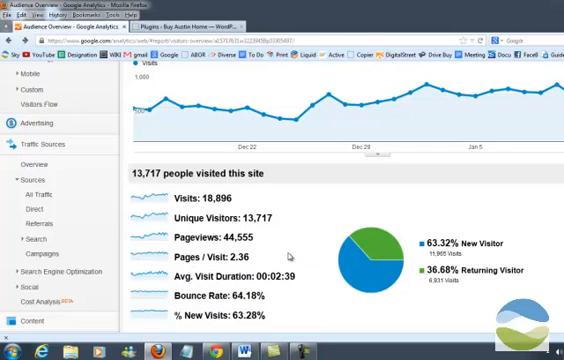
{"action": "mouse_move", "coordinate": [290, 252]}
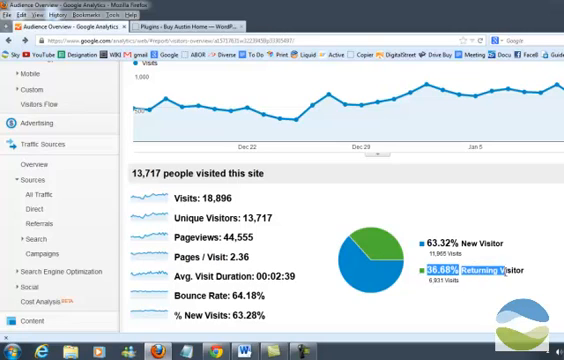
{"action": "mouse_move", "coordinate": [496, 284]}
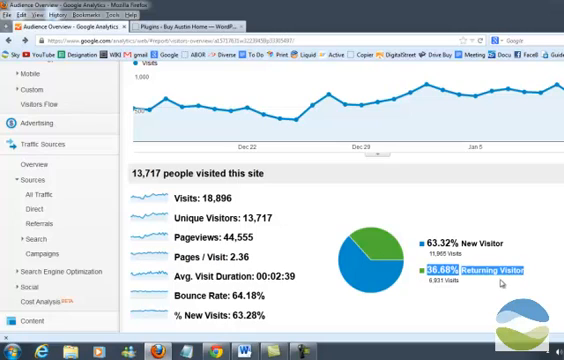
{"action": "mouse_move", "coordinate": [498, 288]}
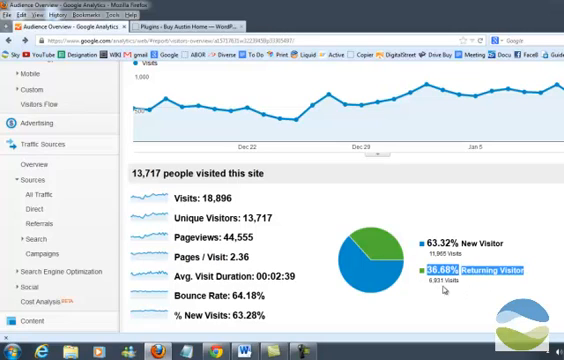
{"action": "mouse_move", "coordinate": [228, 120]}
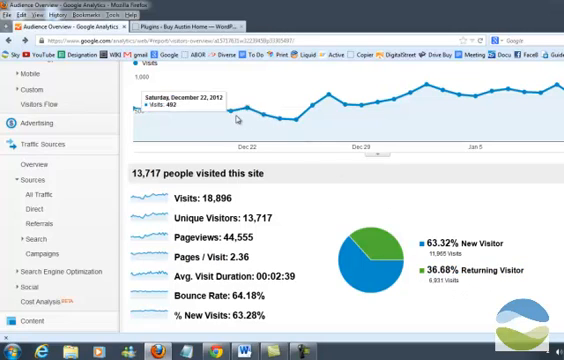
{"action": "mouse_move", "coordinate": [300, 122]}
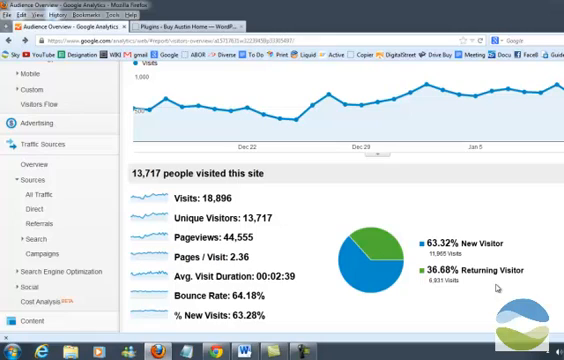
{"action": "mouse_move", "coordinate": [496, 290]}
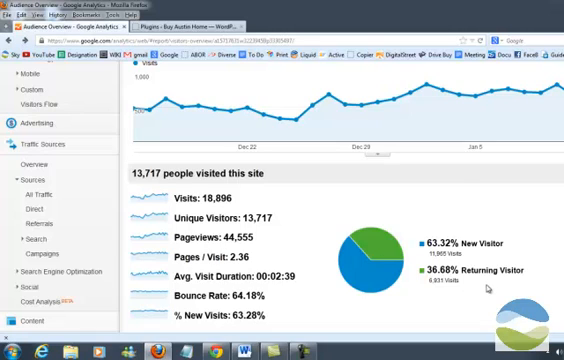
{"action": "mouse_move", "coordinate": [360, 302]}
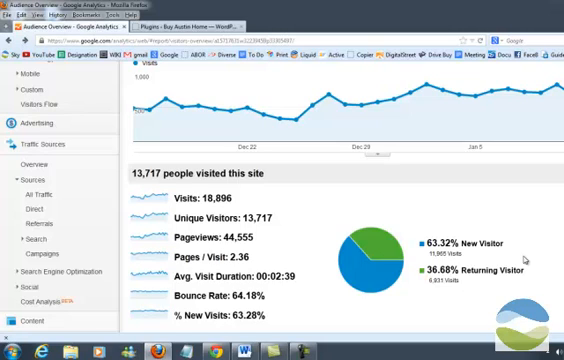
{"action": "mouse_move", "coordinate": [458, 304]}
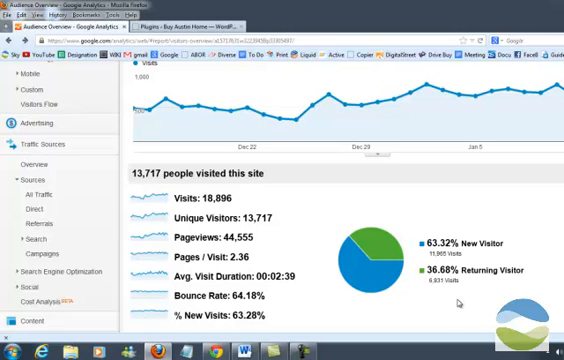